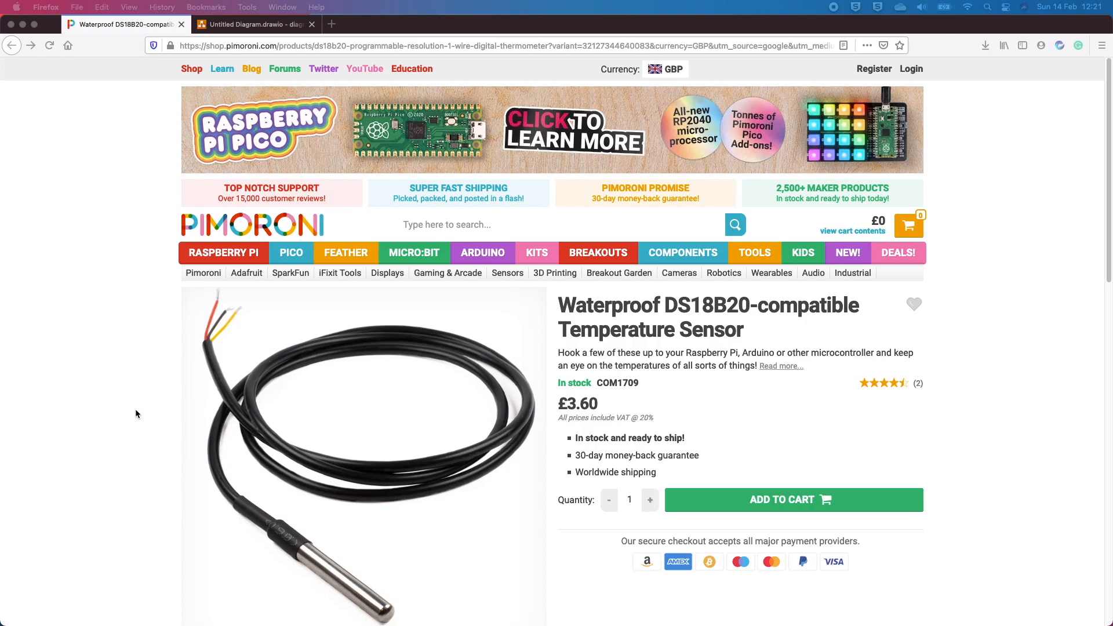
Scroll the Pimoroni DS18B20 page down to its Description and key features.
{"action": "scroll", "scroll_direction": "down", "scroll_amount": 3}
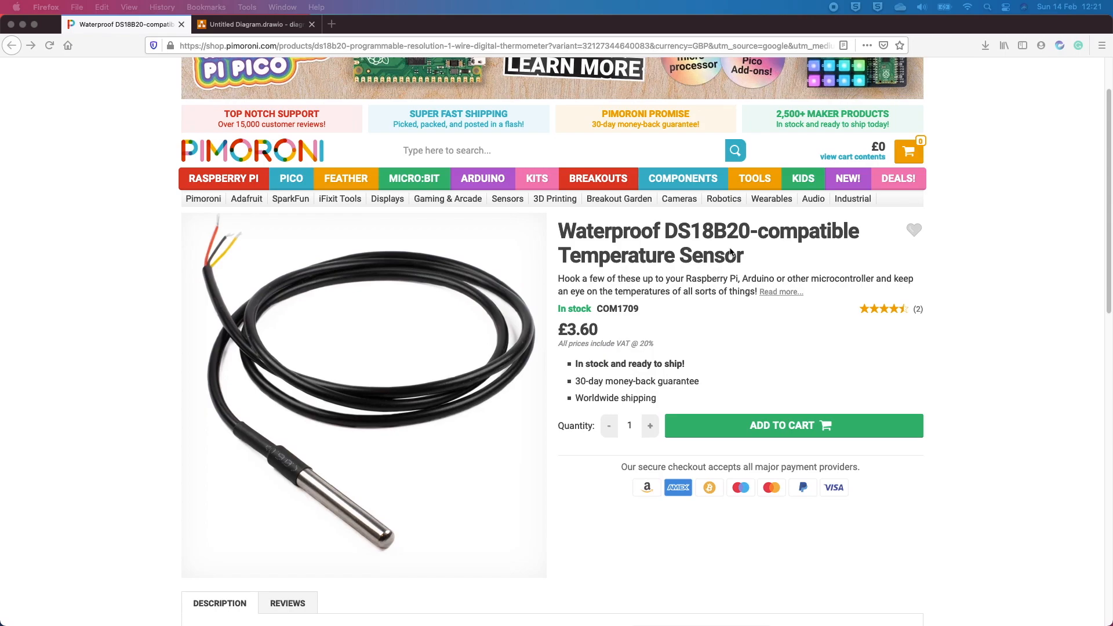
{"action": "mouse_move", "coordinate": [682, 337]}
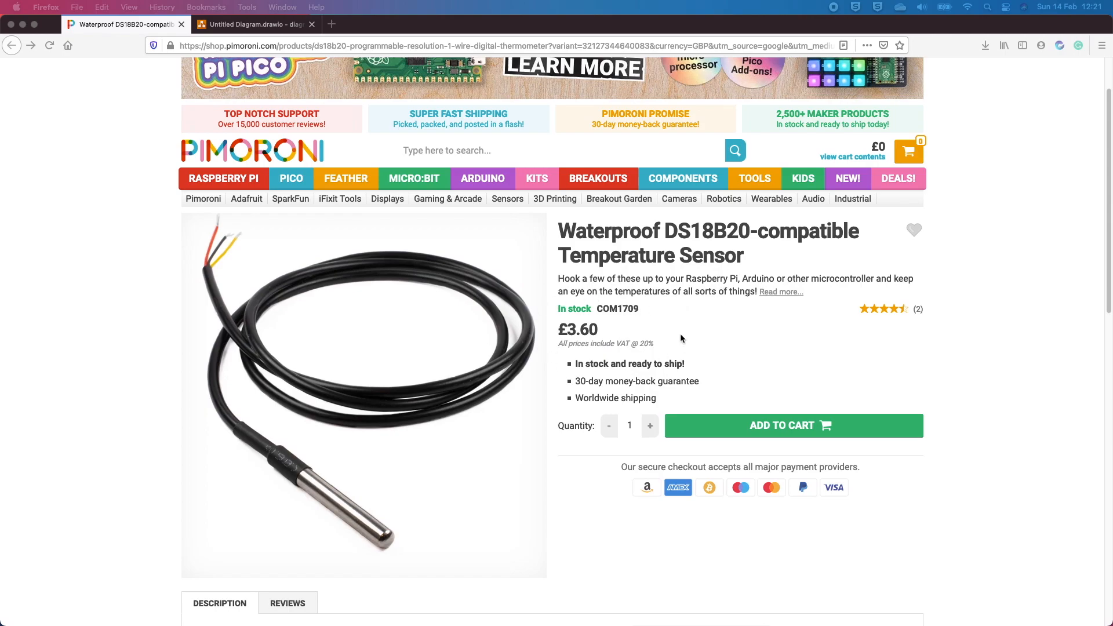
{"action": "scroll", "scroll_direction": "down", "scroll_amount": 3}
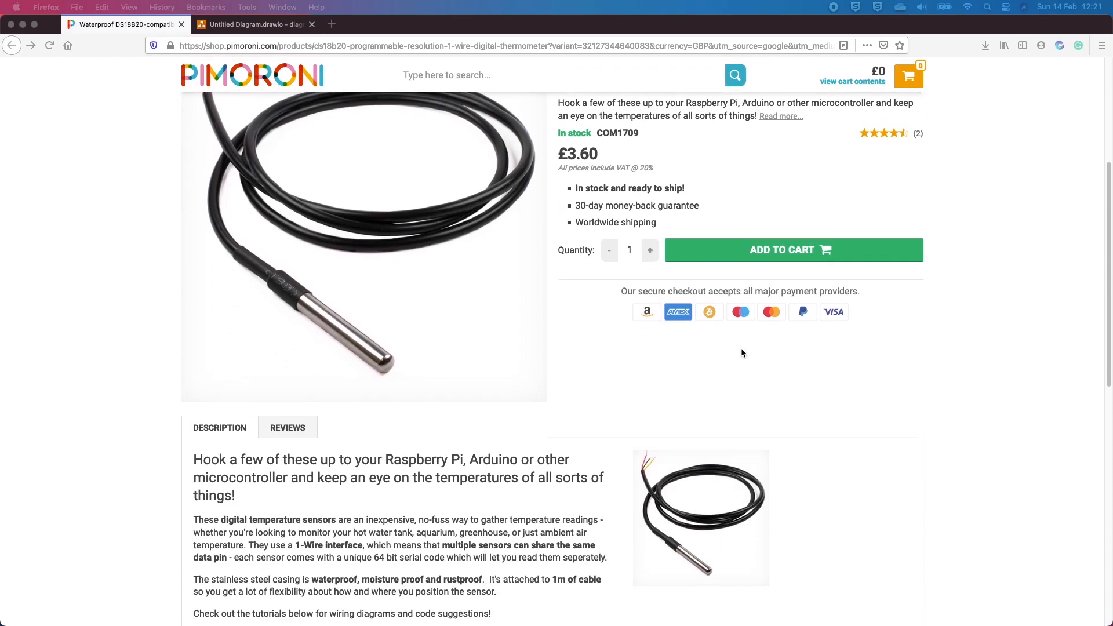
{"action": "scroll", "scroll_direction": "down", "scroll_amount": 3}
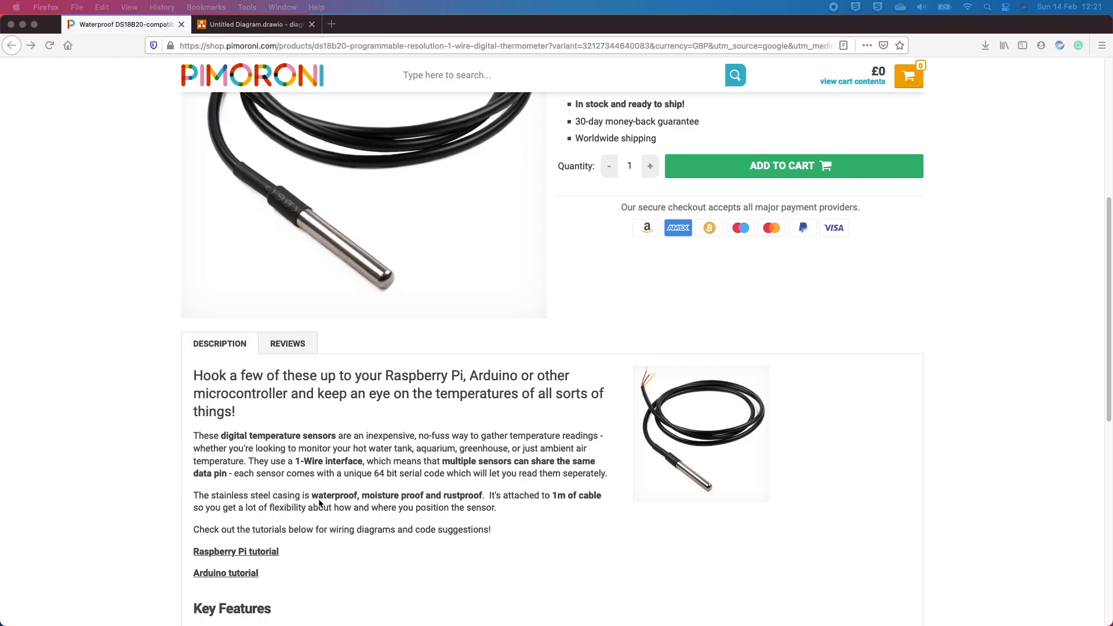
{"action": "mouse_move", "coordinate": [465, 507]}
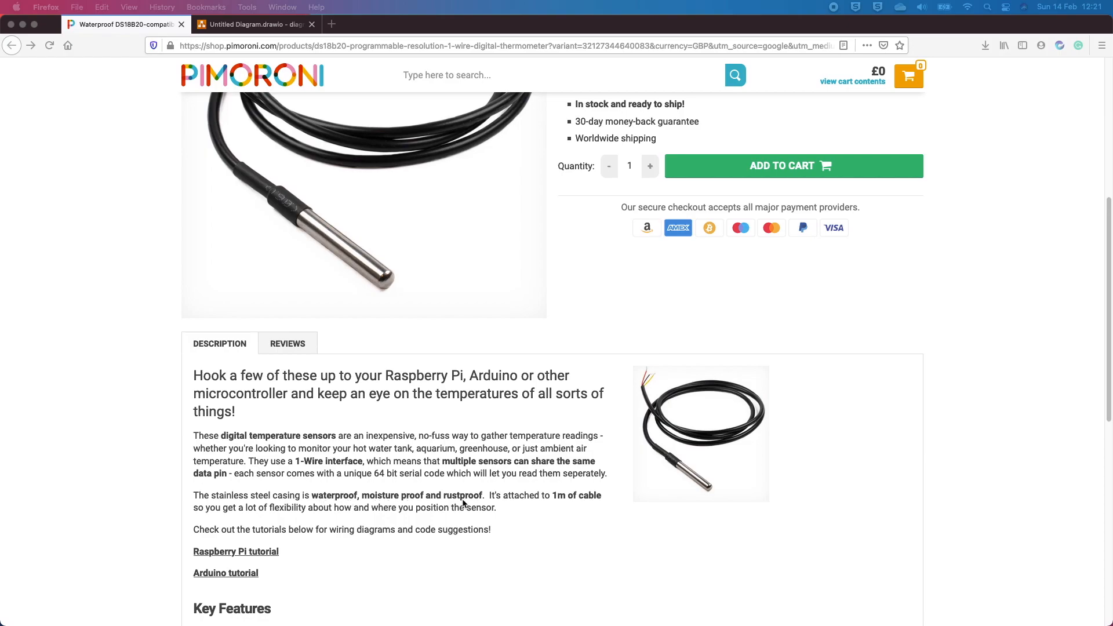
{"action": "mouse_move", "coordinate": [258, 444]}
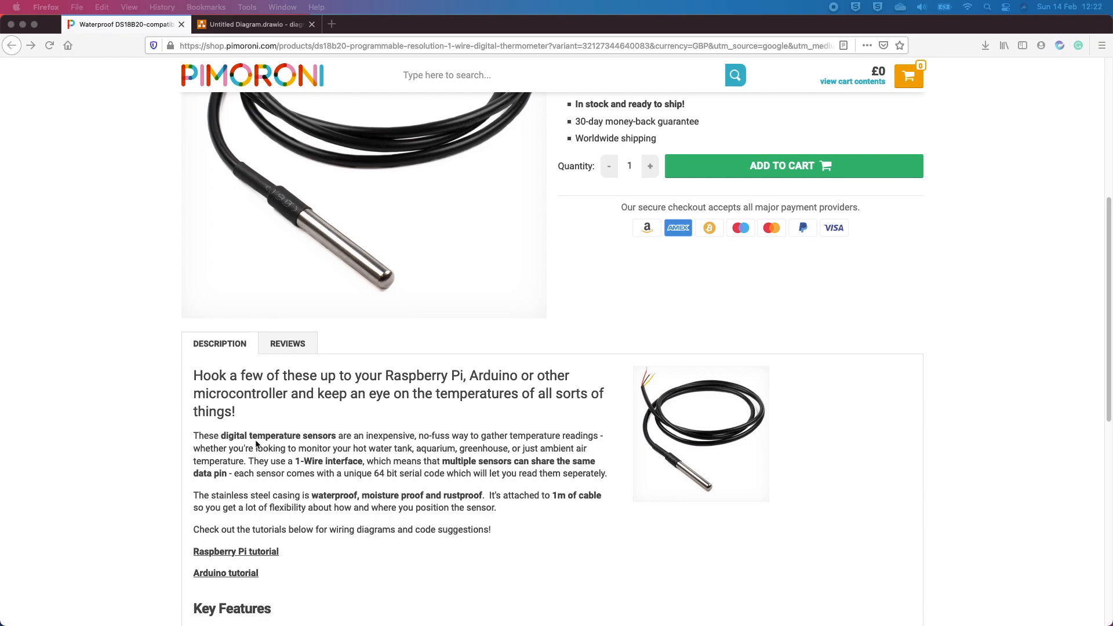
{"action": "scroll", "scroll_direction": "down", "scroll_amount": 3}
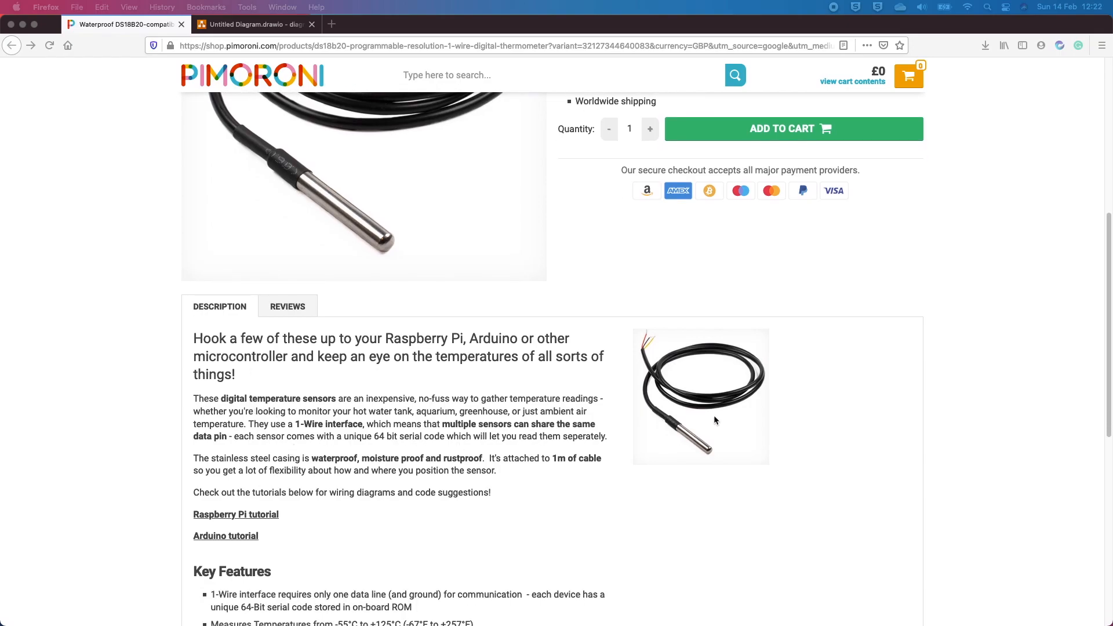
{"action": "mouse_move", "coordinate": [648, 333]}
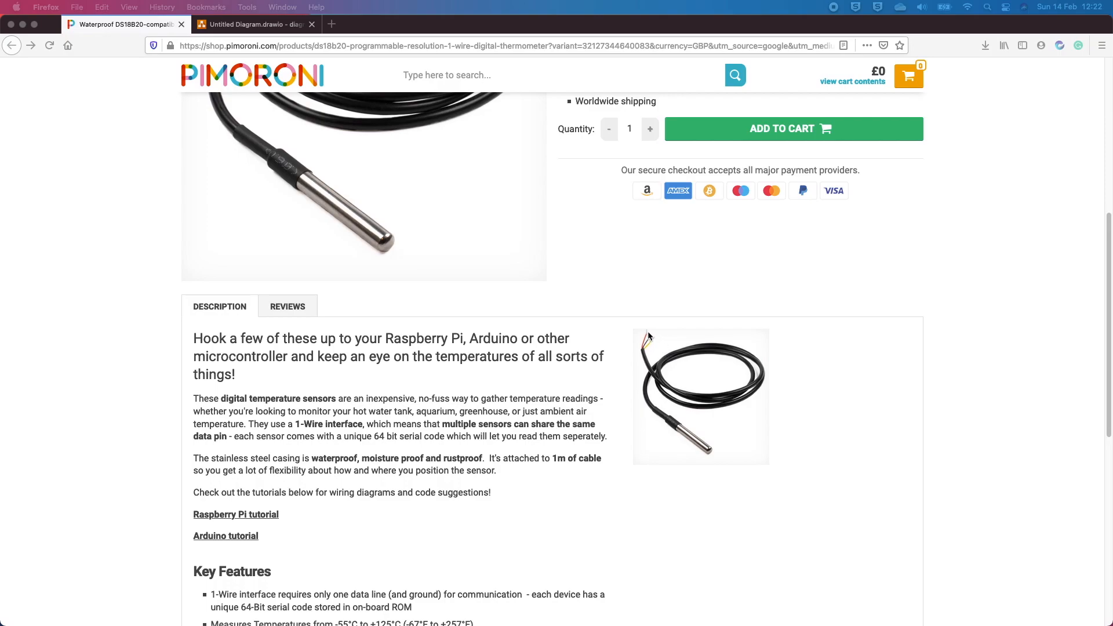
{"action": "mouse_move", "coordinate": [670, 332]}
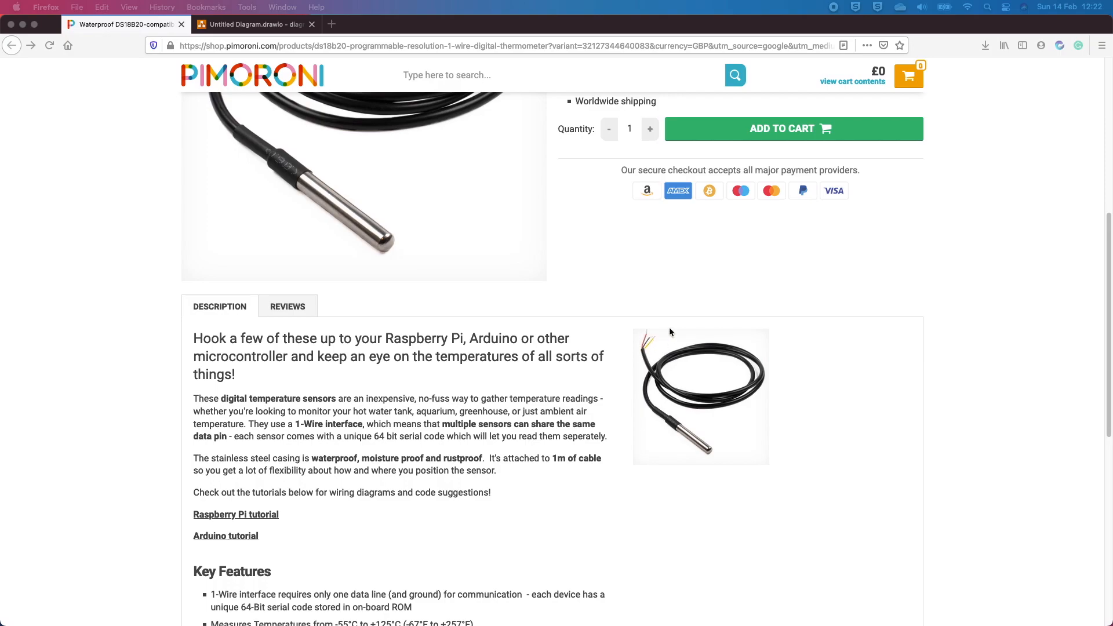
{"action": "mouse_move", "coordinate": [572, 462]}
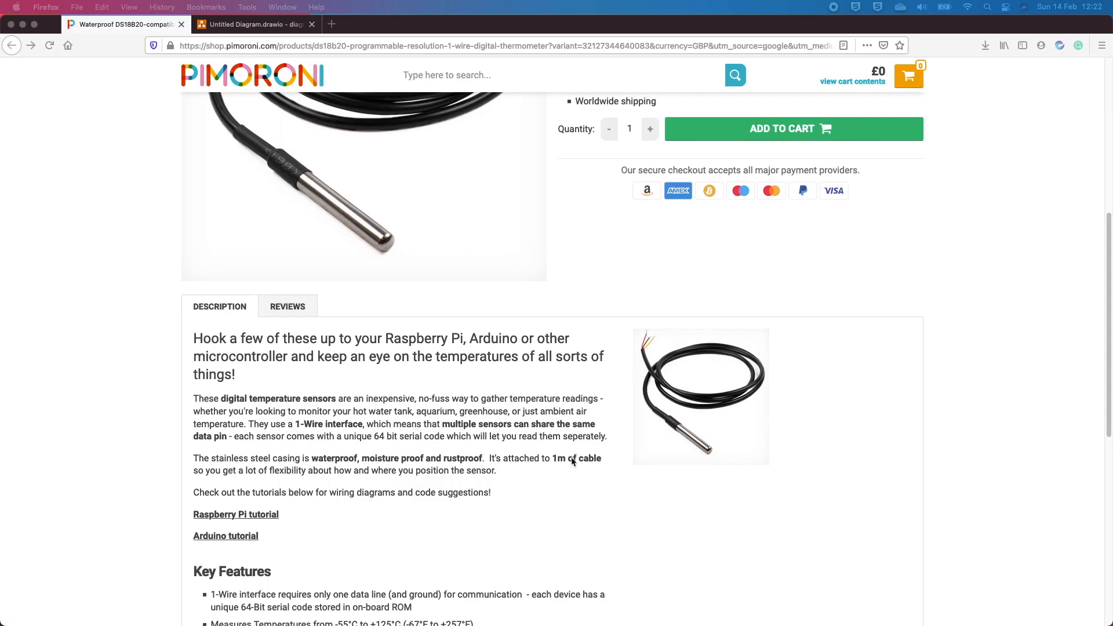
{"action": "mouse_move", "coordinate": [573, 459]}
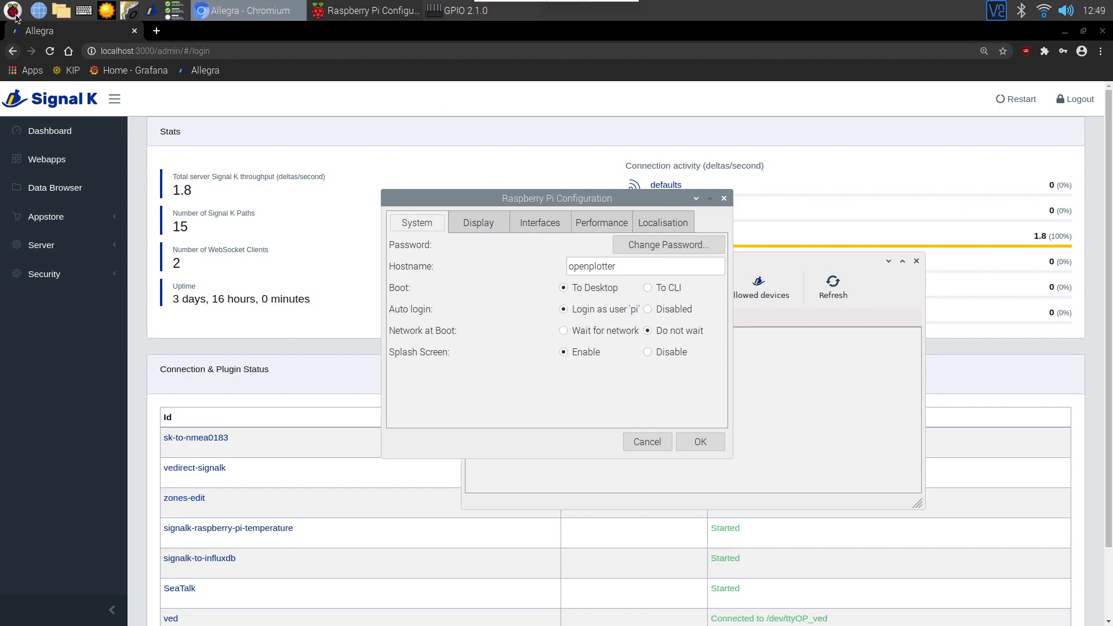
Reach the Raspberry Pi Configuration Interfaces settings showing 1-Wire enabled.
{"action": "left_click", "coordinate": [12, 10]}
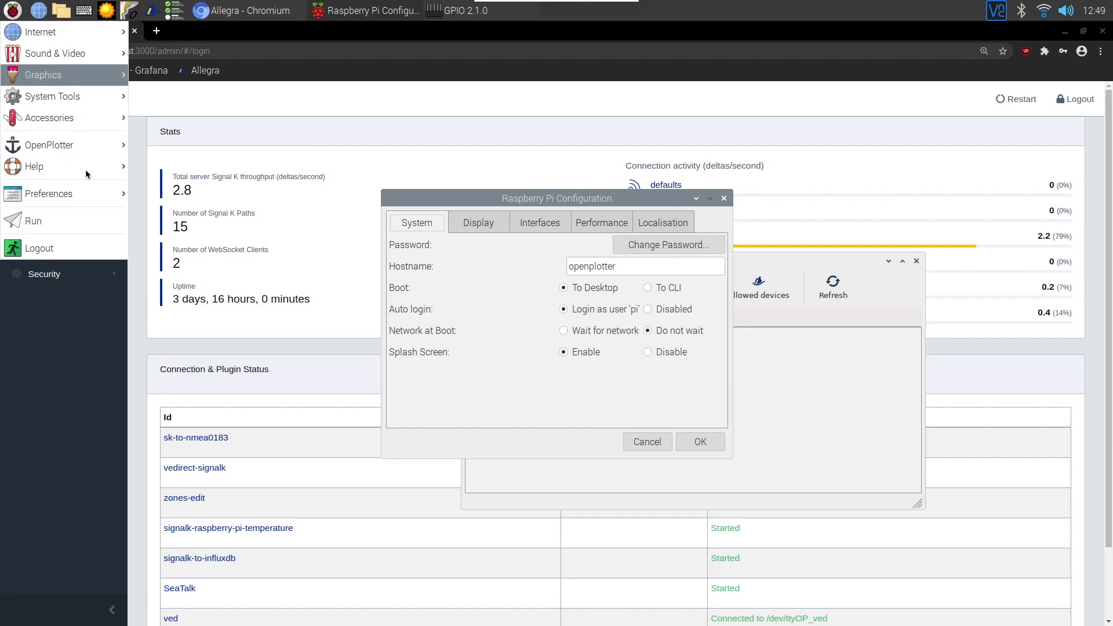
{"action": "left_click", "coordinate": [48, 193]}
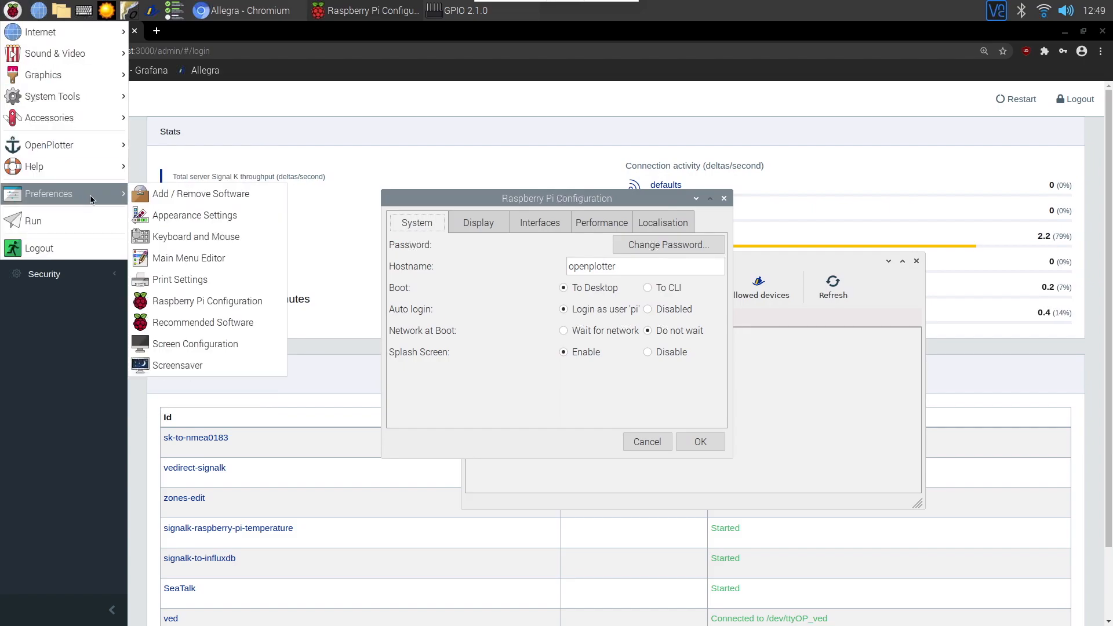
{"action": "mouse_move", "coordinate": [207, 302]}
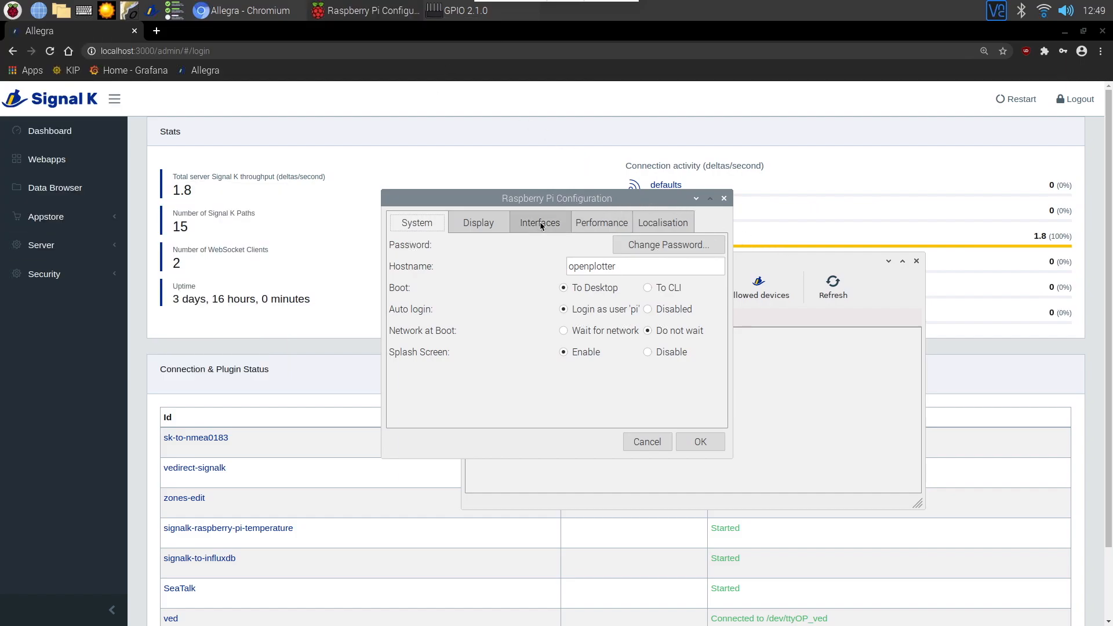
{"action": "left_click", "coordinate": [540, 221]}
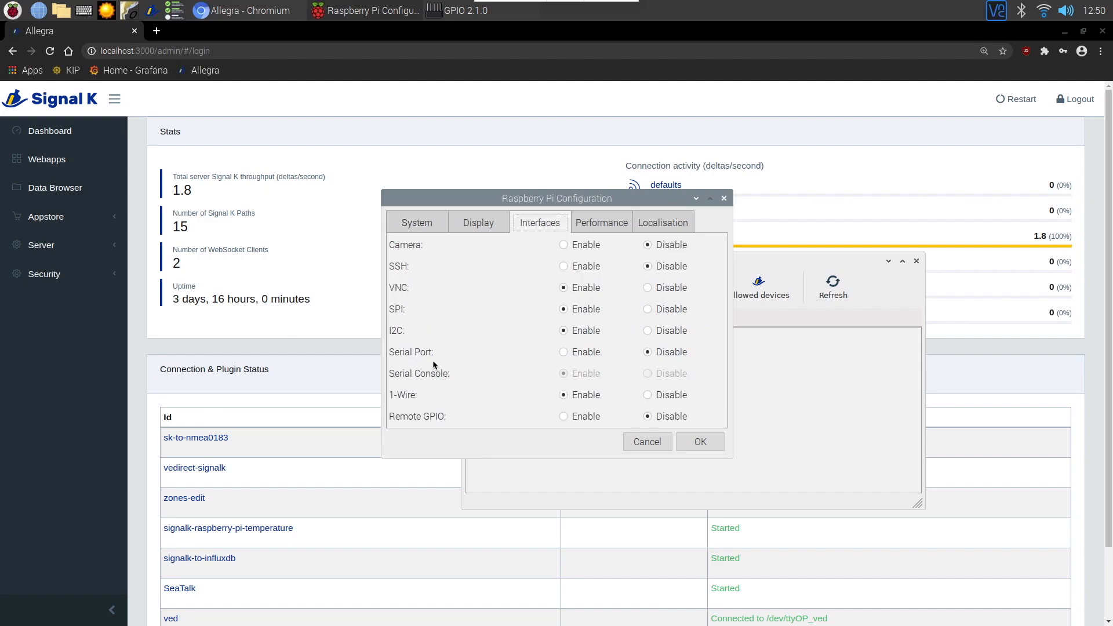
{"action": "mouse_move", "coordinate": [471, 406]}
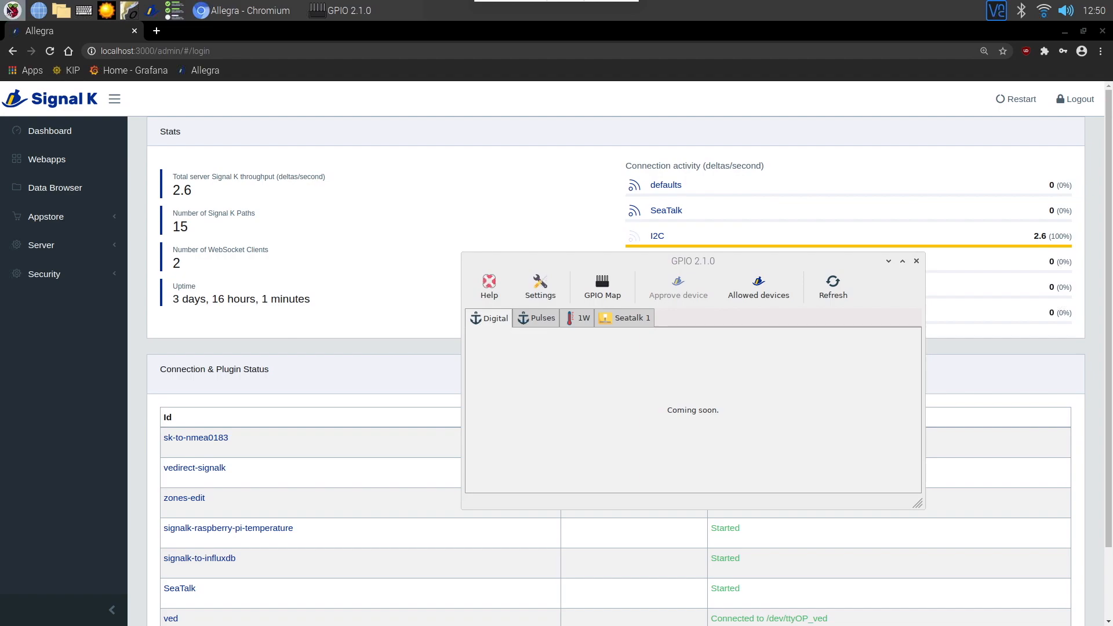
Show the GPIO 1W list with both DS18B20 sensors and their temperature keys.
{"action": "left_click", "coordinate": [12, 11]}
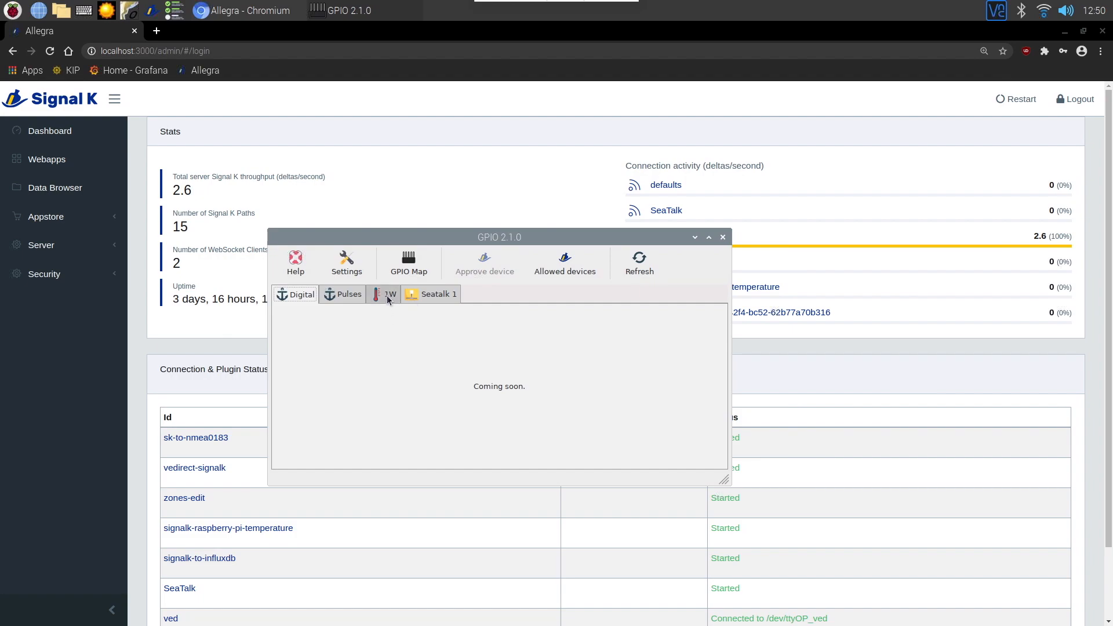
{"action": "left_click", "coordinate": [385, 294]}
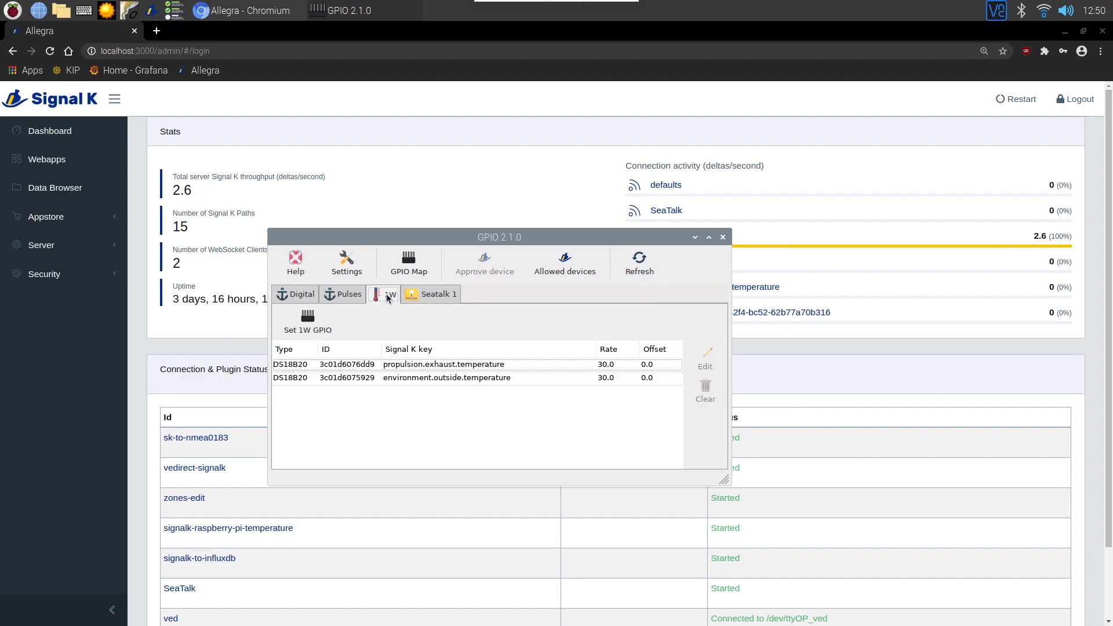
{"action": "mouse_move", "coordinate": [388, 305]}
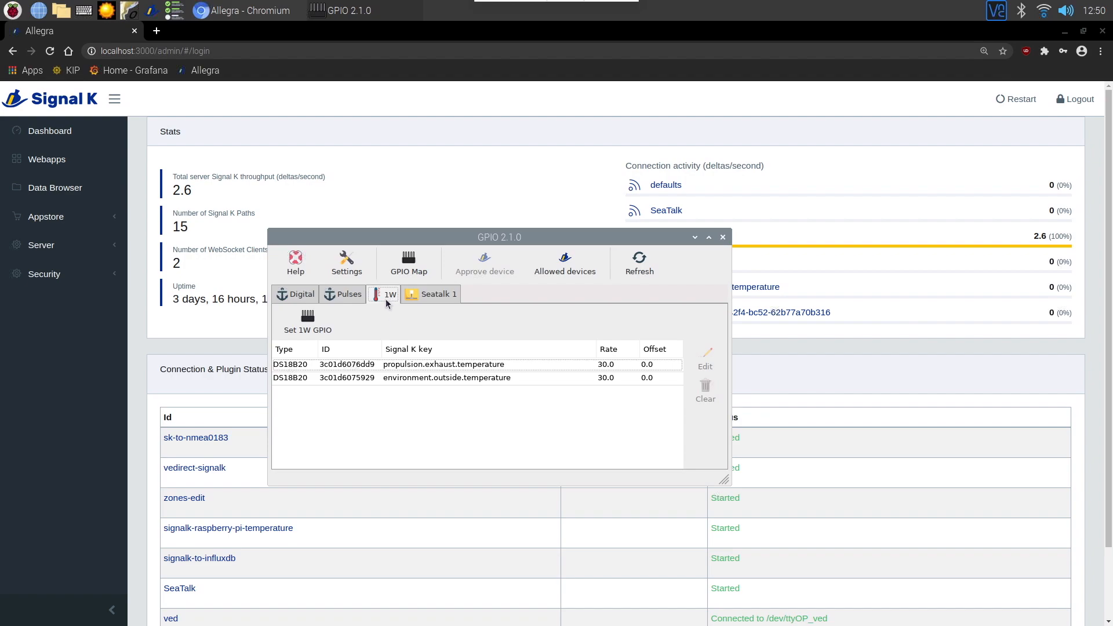
{"action": "mouse_move", "coordinate": [317, 323]}
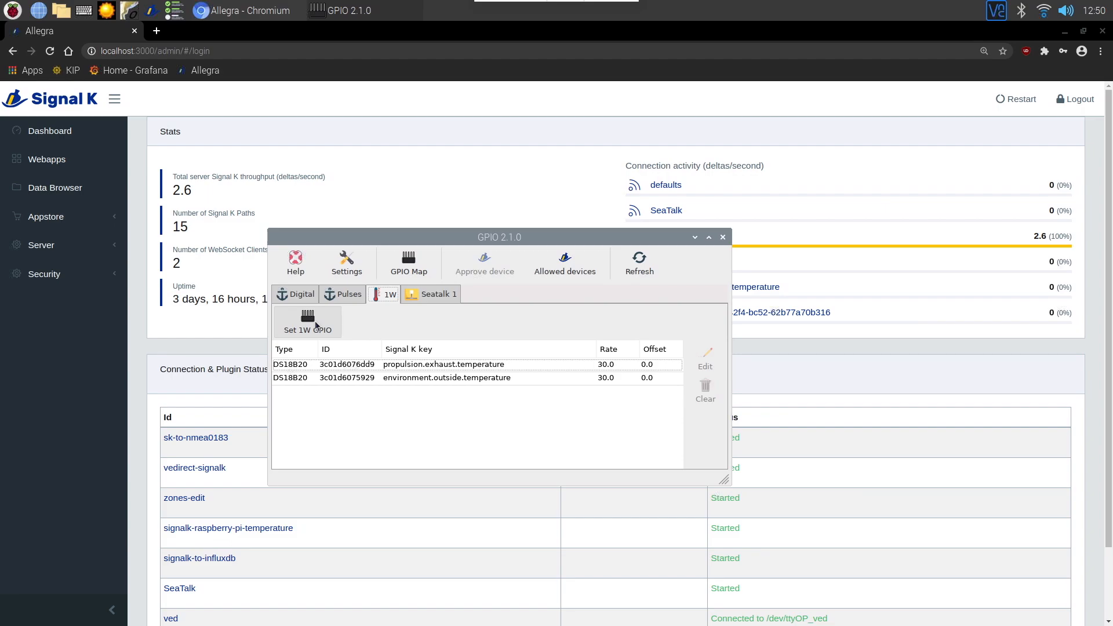
{"action": "left_click", "coordinate": [307, 322]}
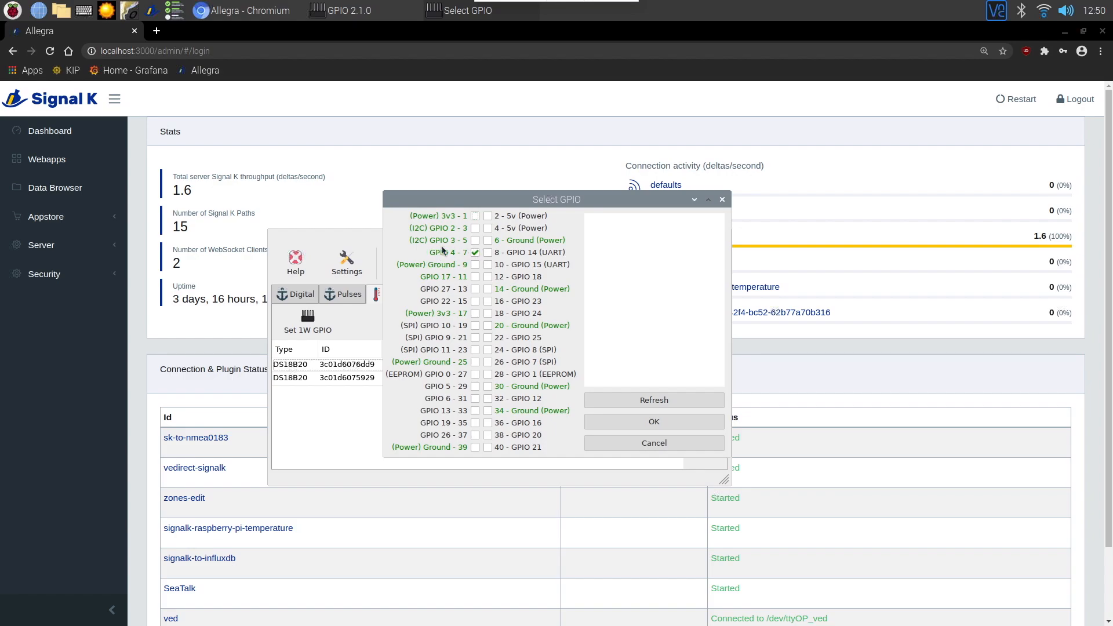
{"action": "mouse_move", "coordinate": [722, 199]}
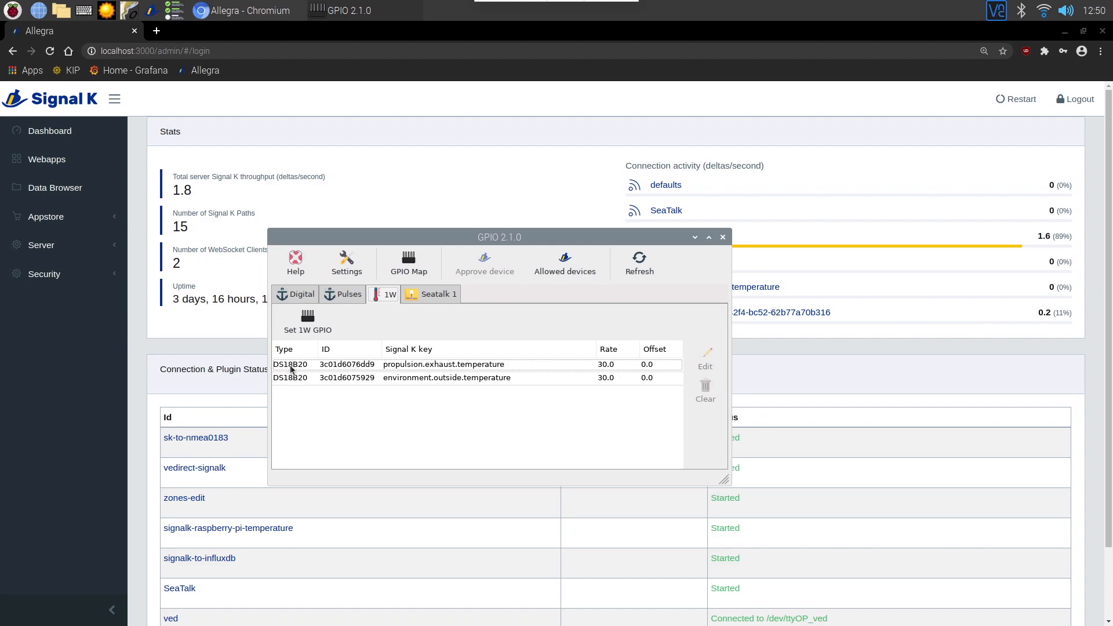
{"action": "mouse_move", "coordinate": [295, 379]}
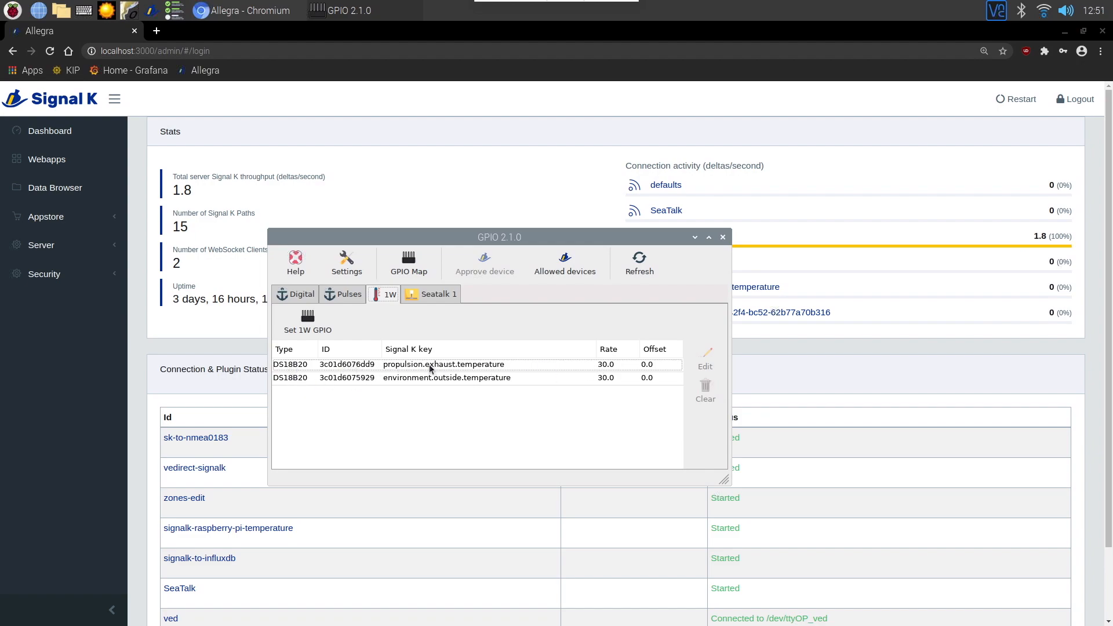
{"action": "mouse_move", "coordinate": [377, 395]}
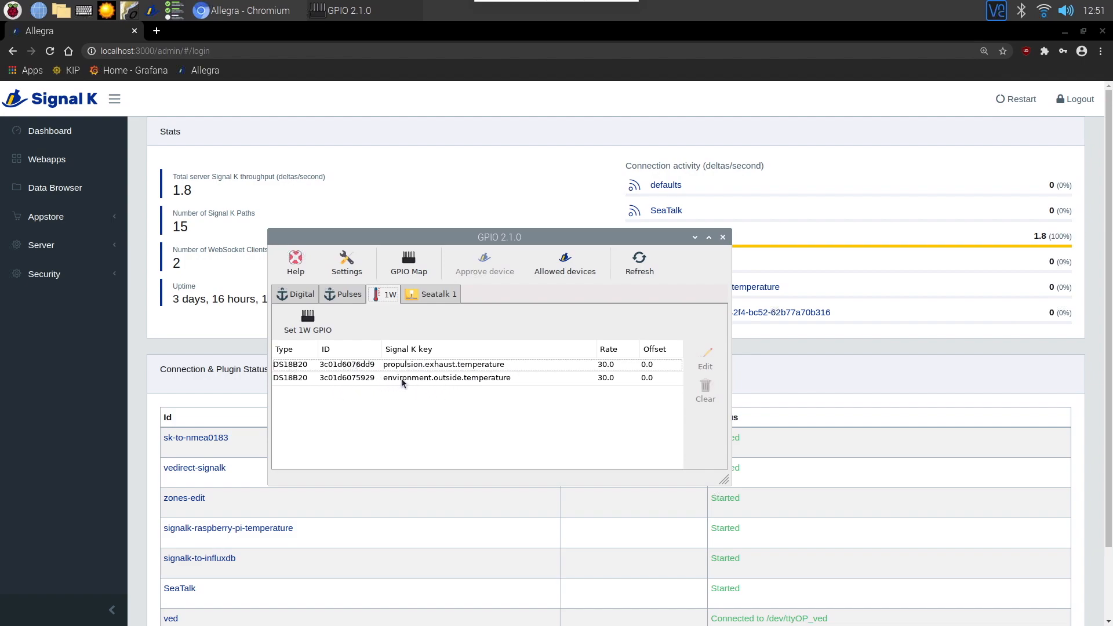
Select the environment.outside.temperature sensor entry in the 1W list.
{"action": "left_click", "coordinate": [448, 378]}
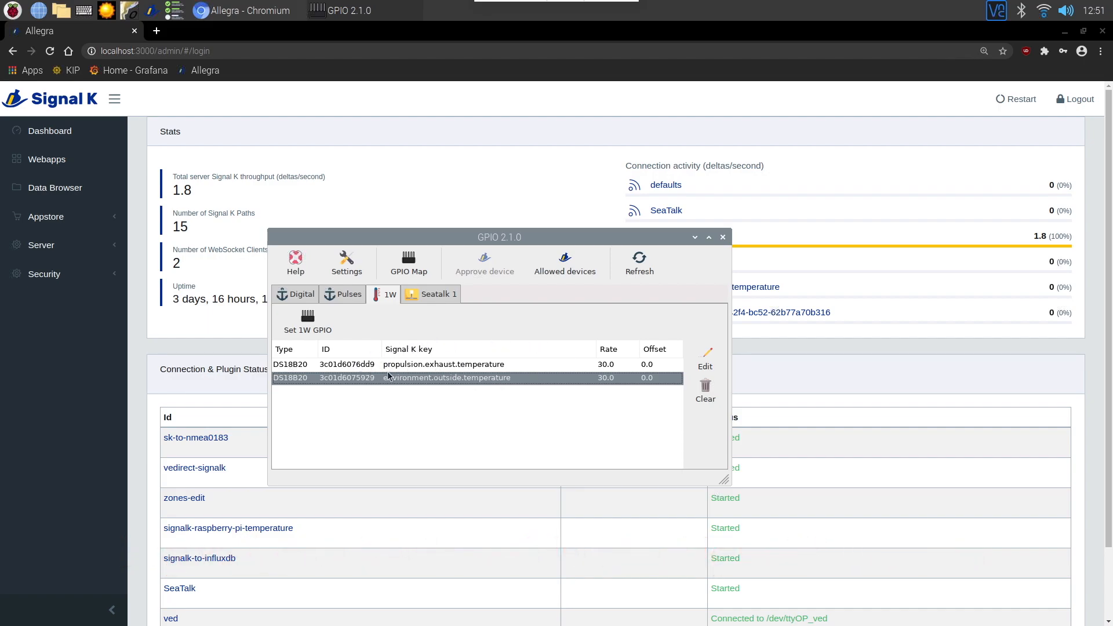
{"action": "mouse_move", "coordinate": [554, 361]}
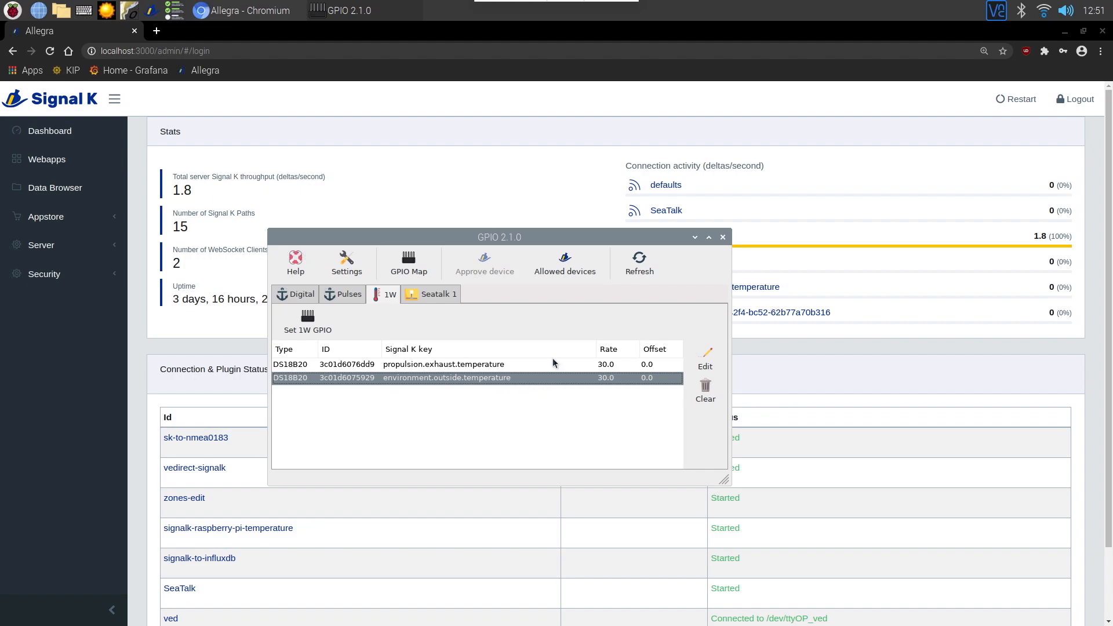
{"action": "mouse_move", "coordinate": [362, 361]}
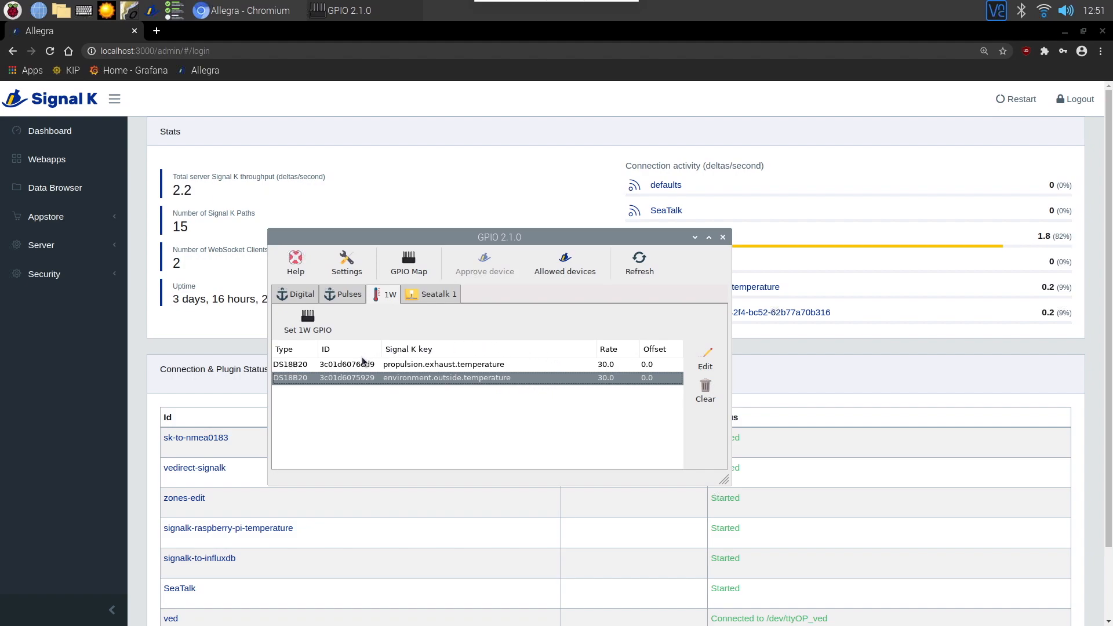
{"action": "mouse_move", "coordinate": [467, 364]}
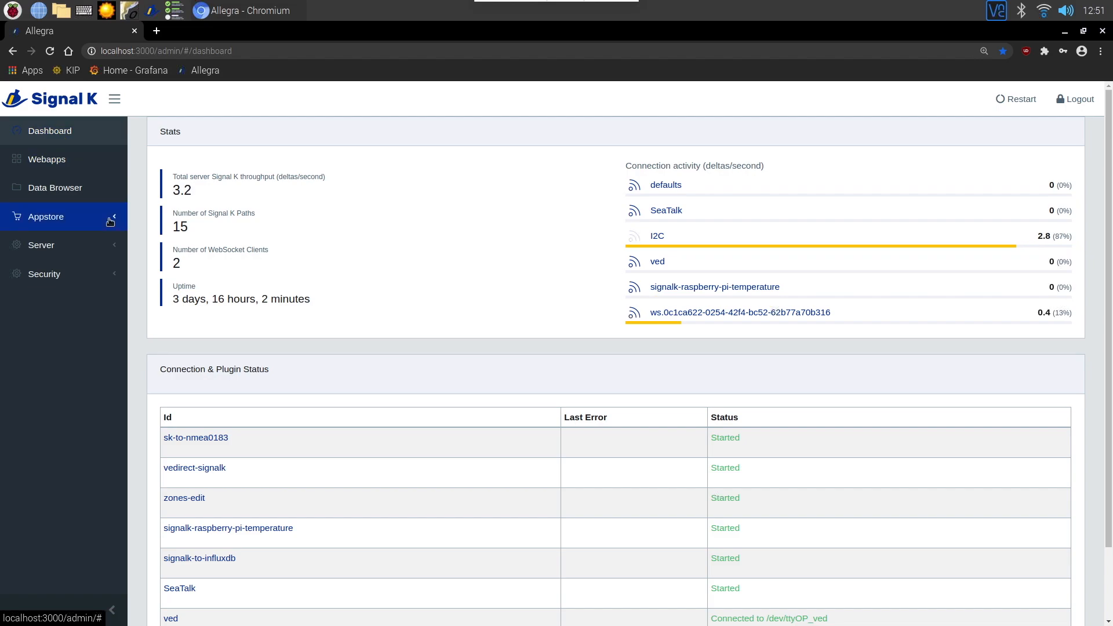
Expand Appstore to list its Available, Installed and Updates pages.
{"action": "left_click", "coordinate": [46, 216]}
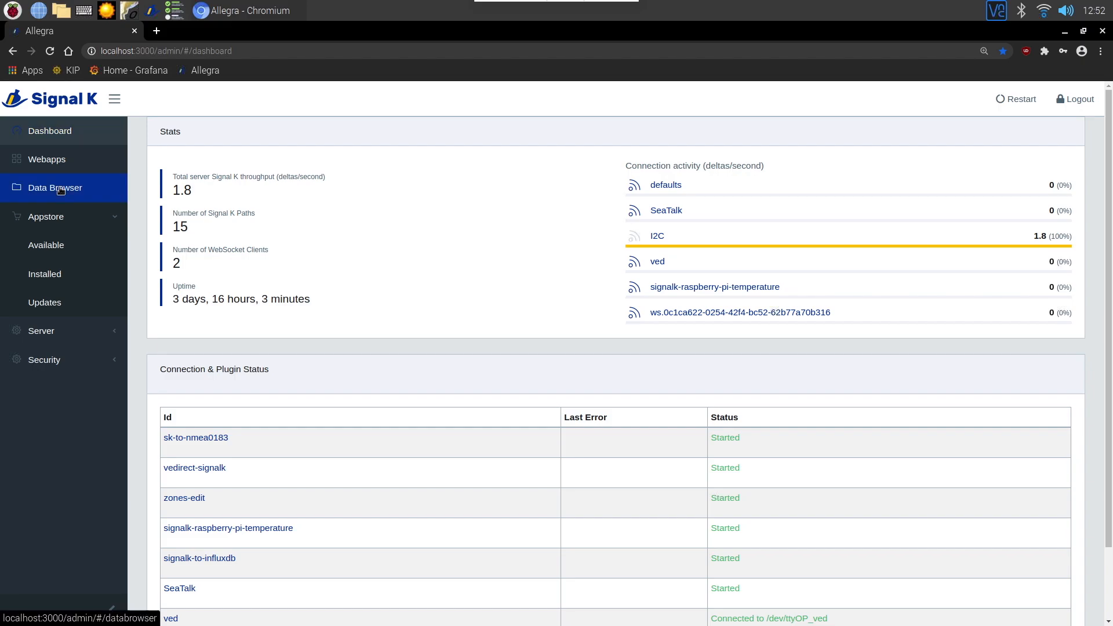
View both 1W temperature readings in the Data Browser and reopen the GPIO window.
{"action": "left_click", "coordinate": [54, 188]}
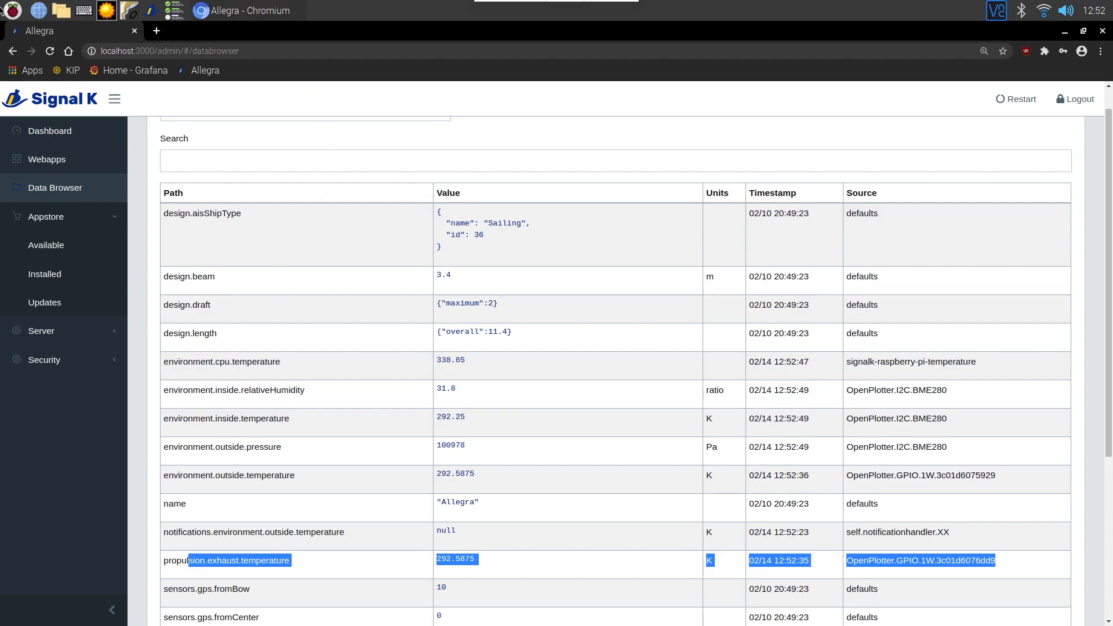
{"action": "left_click", "coordinate": [11, 9]}
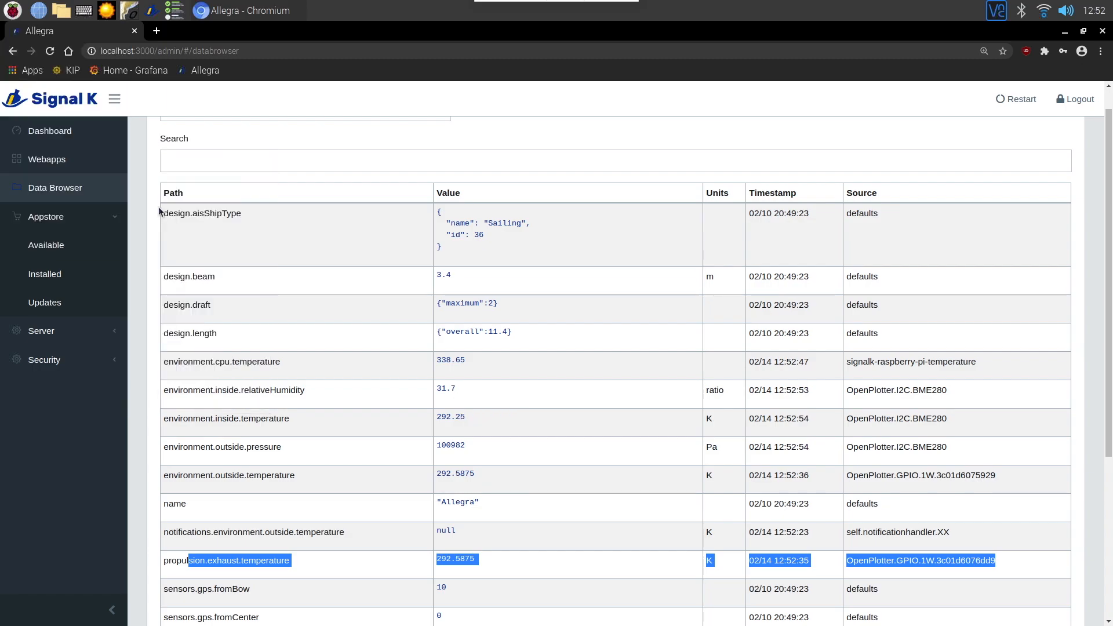
{"action": "left_click", "coordinate": [349, 10]}
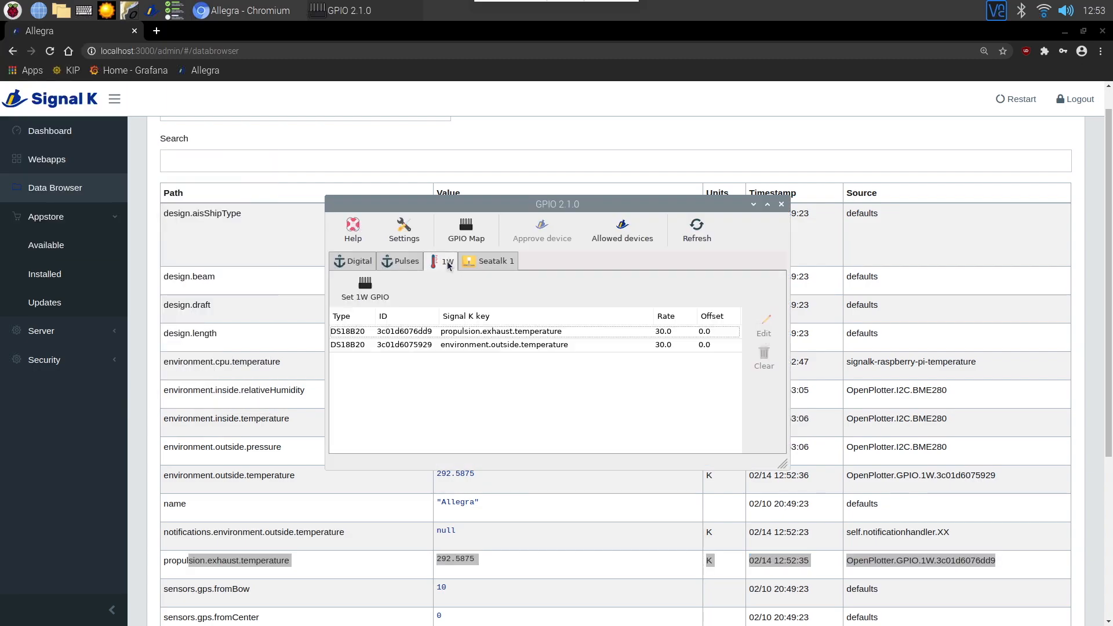